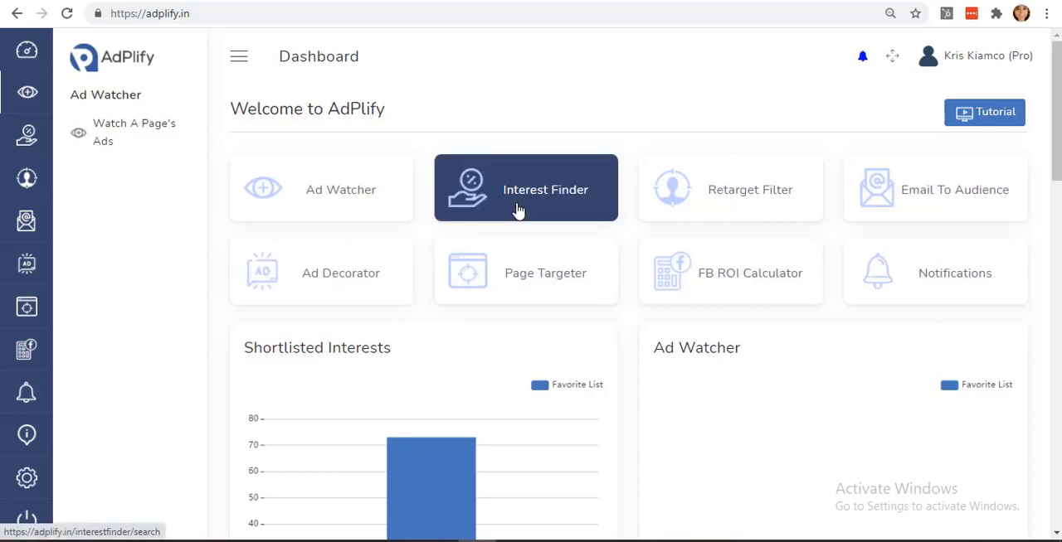
{"action": "mouse_move", "coordinate": [730, 272]}
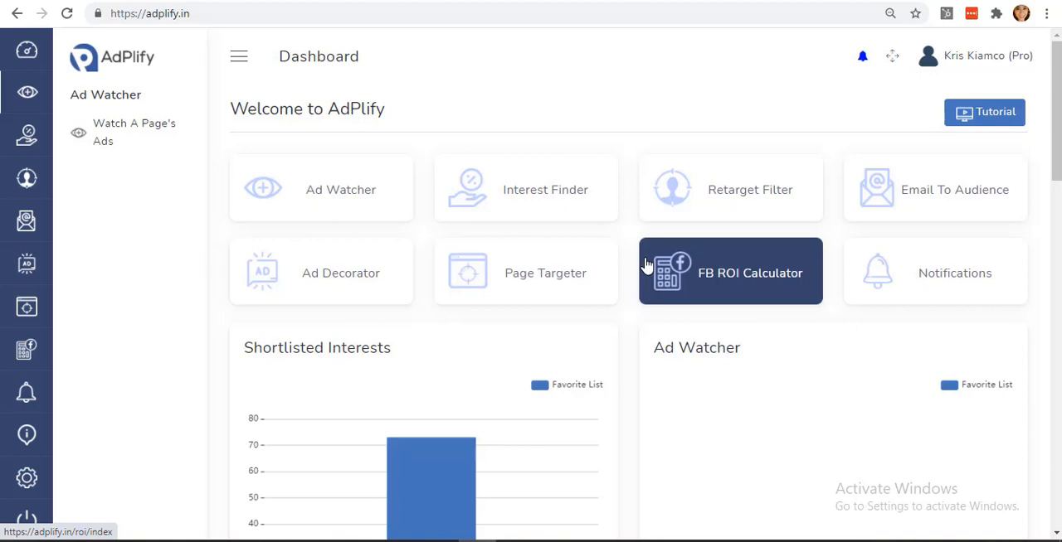
{"action": "mouse_move", "coordinate": [726, 283]}
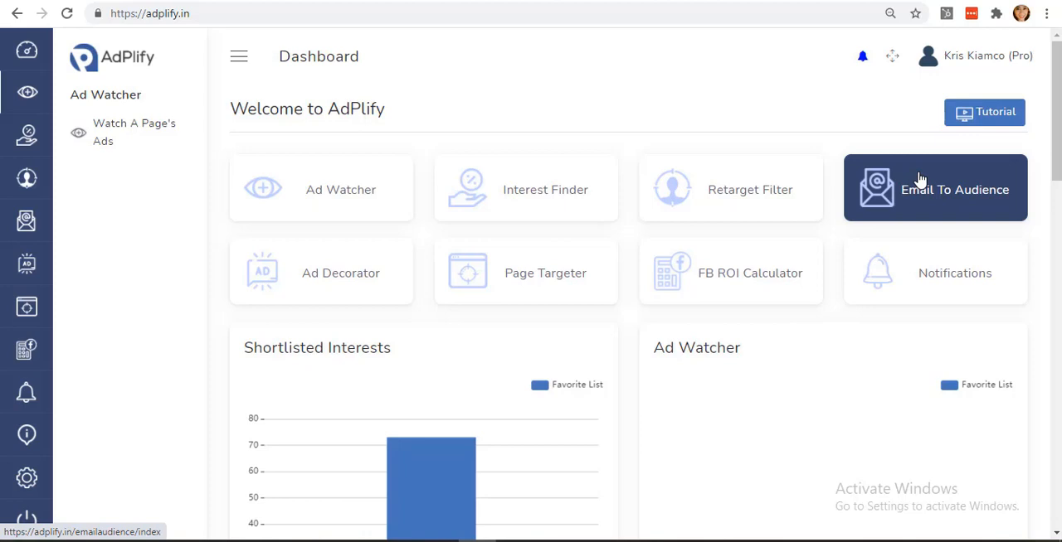
{"action": "mouse_move", "coordinate": [616, 100]}
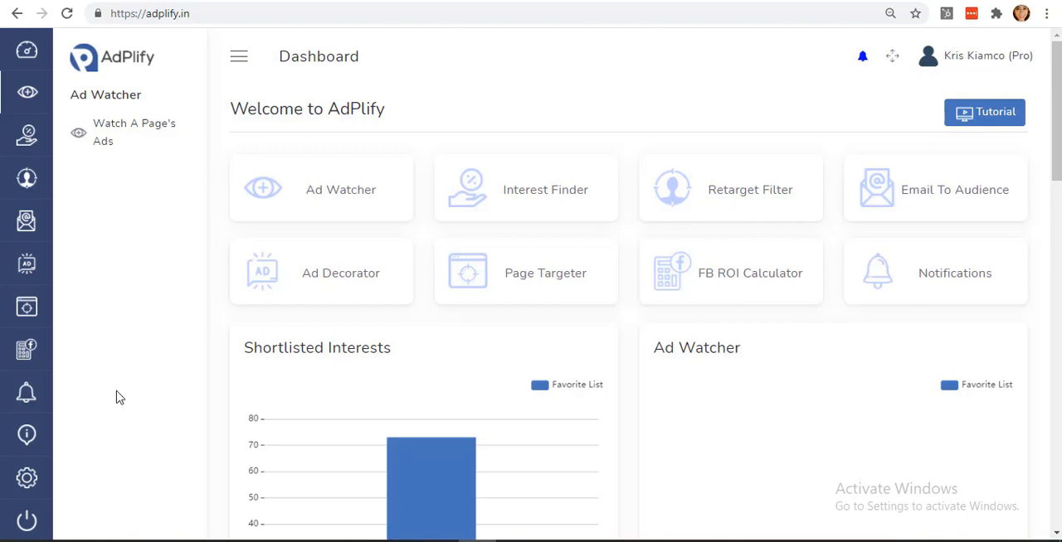
{"action": "mouse_move", "coordinate": [321, 493]}
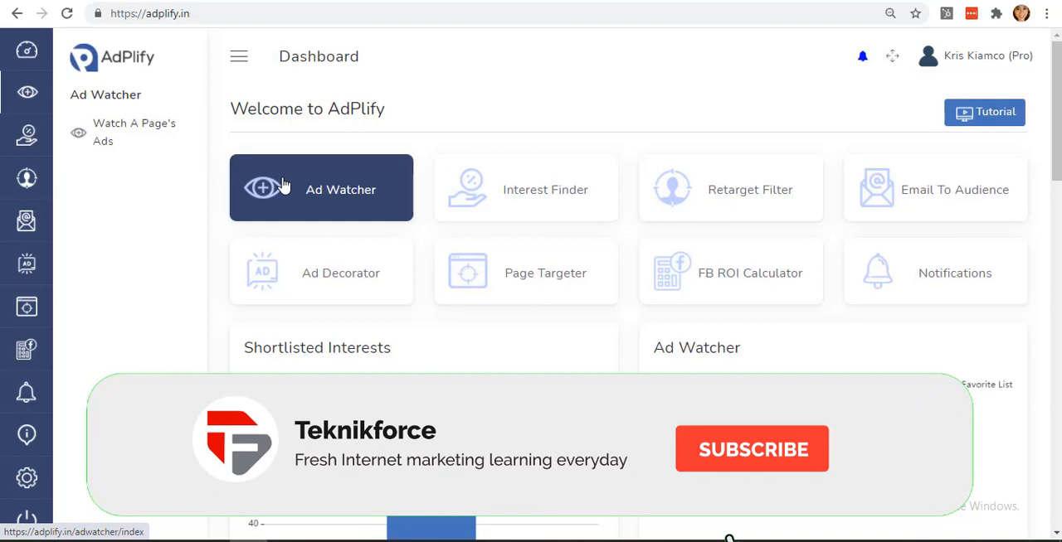
{"action": "left_click", "coordinate": [321, 188]}
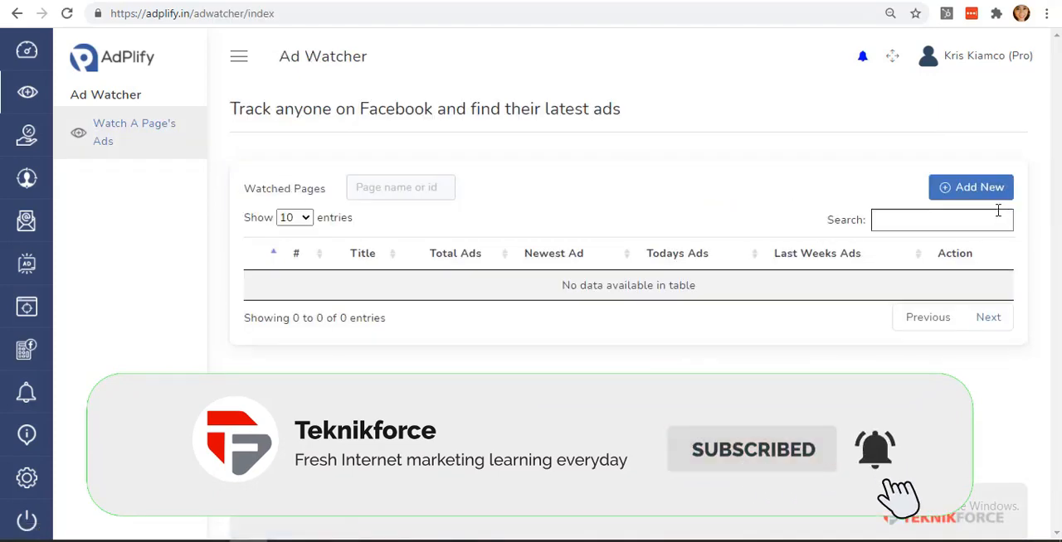
{"action": "left_click", "coordinate": [970, 186]}
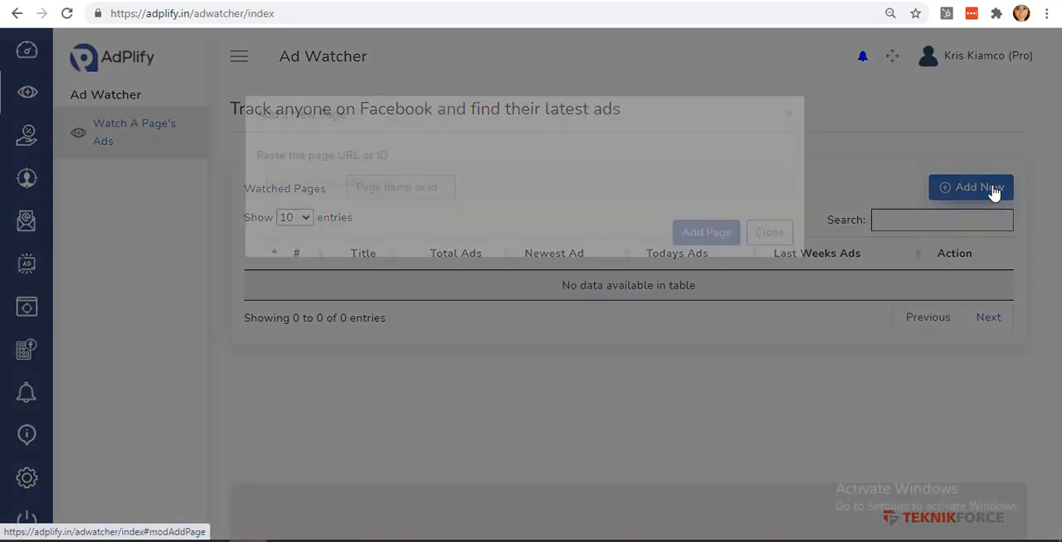
{"action": "left_click", "coordinate": [970, 186]}
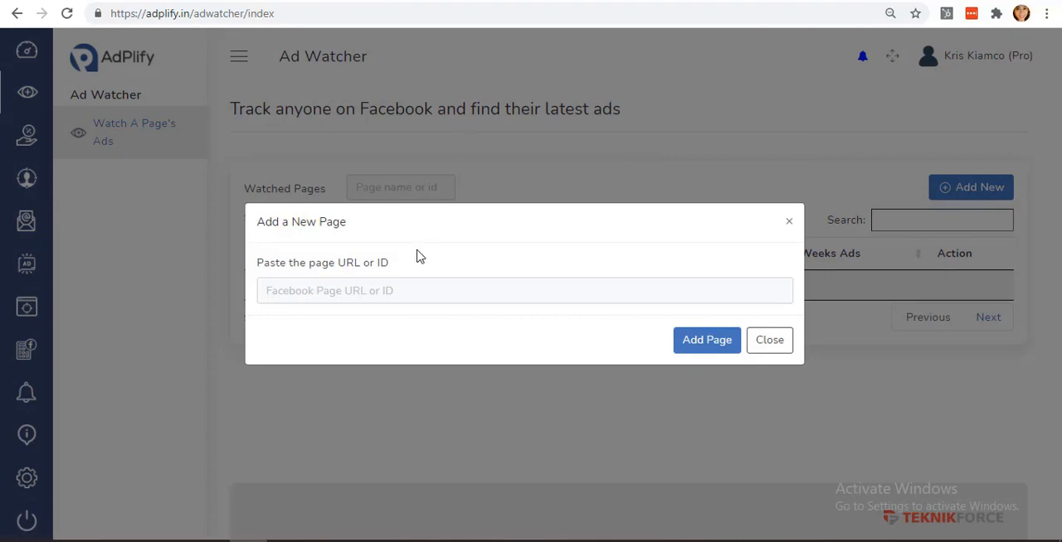
{"action": "type", "text": "https://www.facebook.com/visitdubai"}
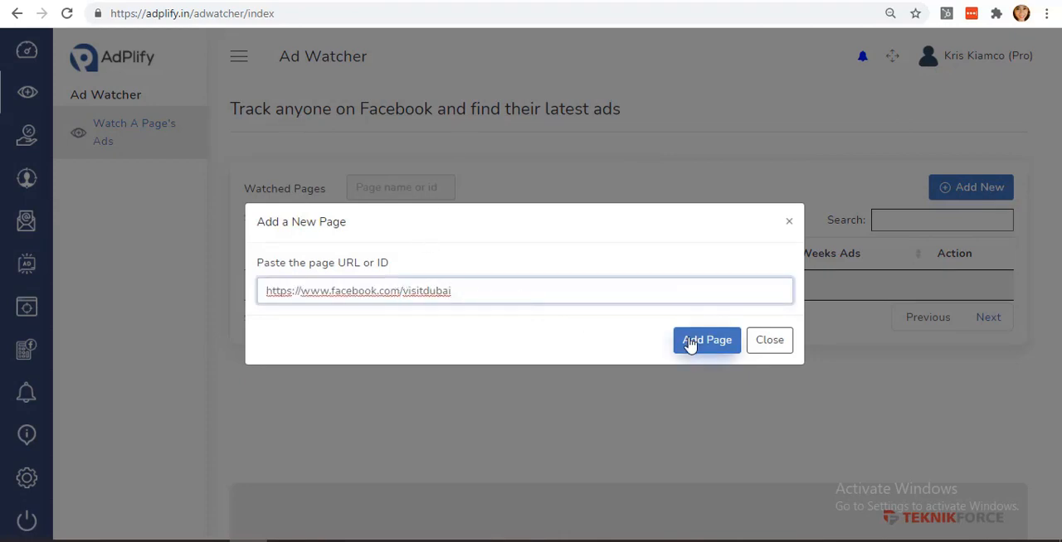
{"action": "left_click", "coordinate": [706, 340]}
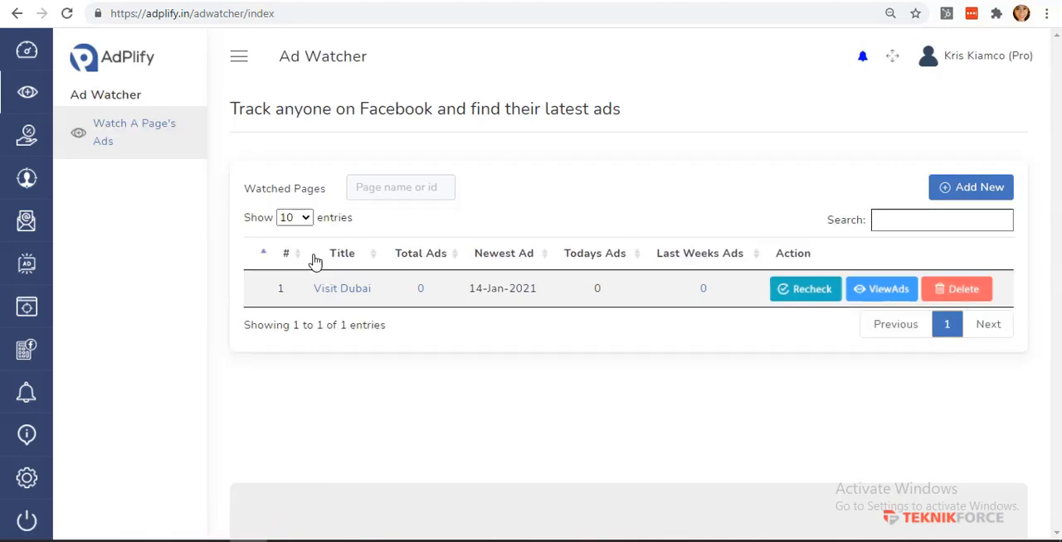
{"action": "mouse_move", "coordinate": [881, 288]}
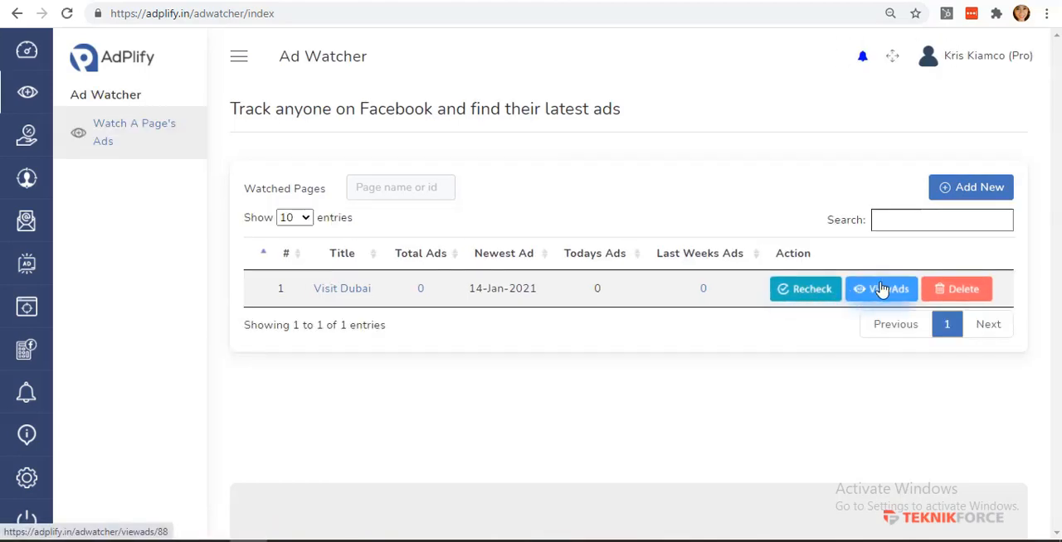
{"action": "mouse_move", "coordinate": [827, 51]}
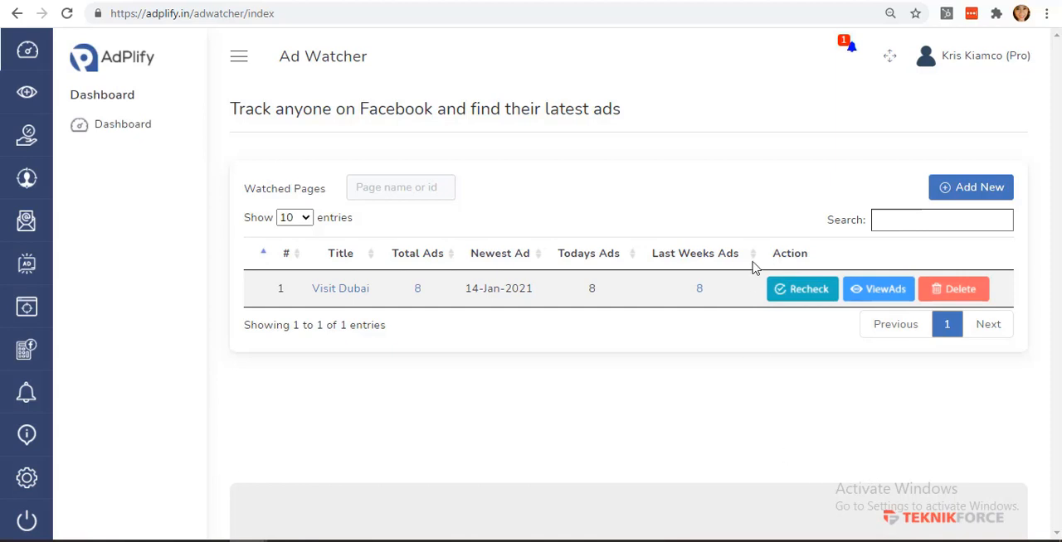
Step: Open the notification reporting 8 new ads for Visit Dubai
{"action": "left_click", "coordinate": [846, 45]}
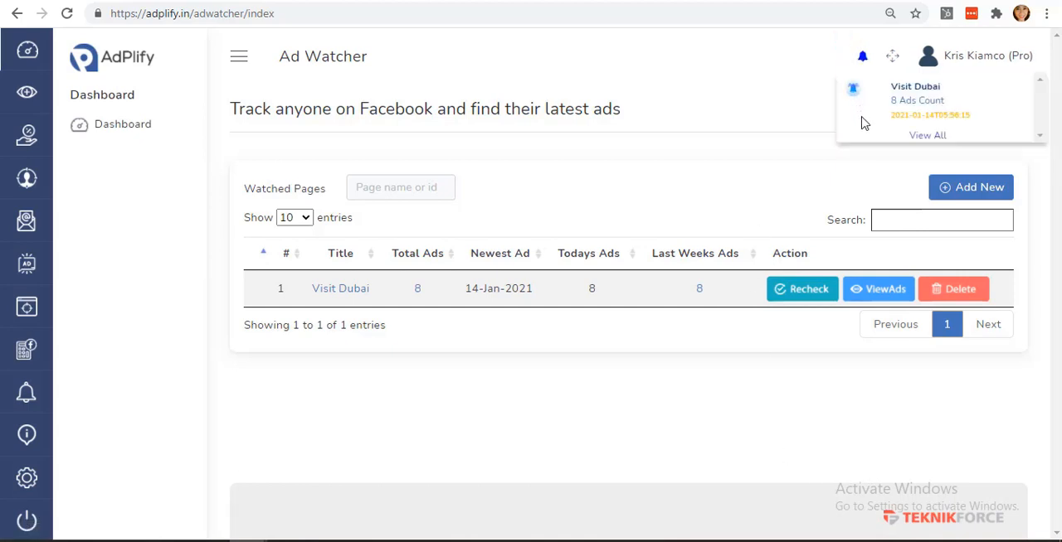
{"action": "mouse_move", "coordinate": [900, 113]}
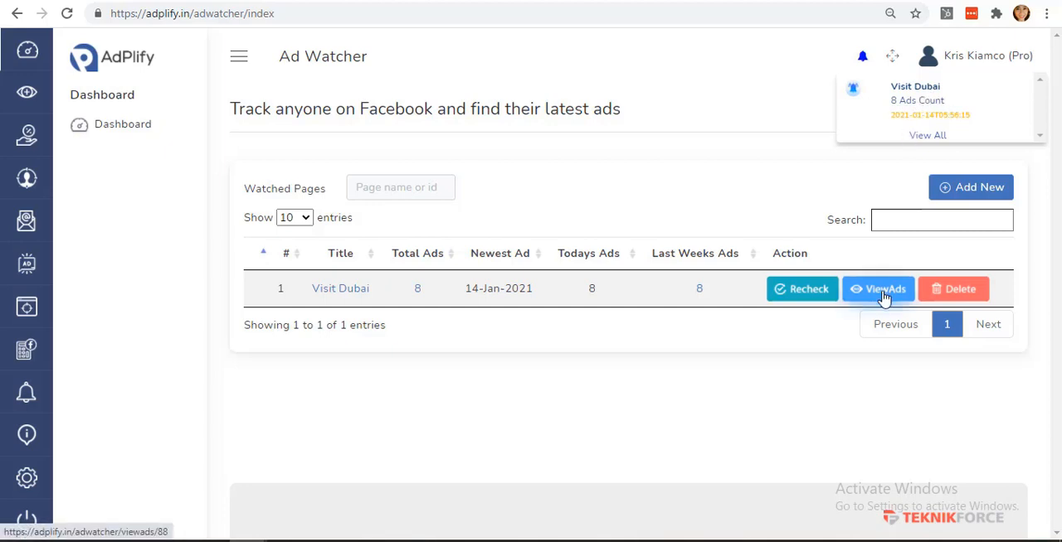
Step: View the 8 Visit Dubai ads in the PageWatchList and scroll through them
{"action": "left_click", "coordinate": [878, 289]}
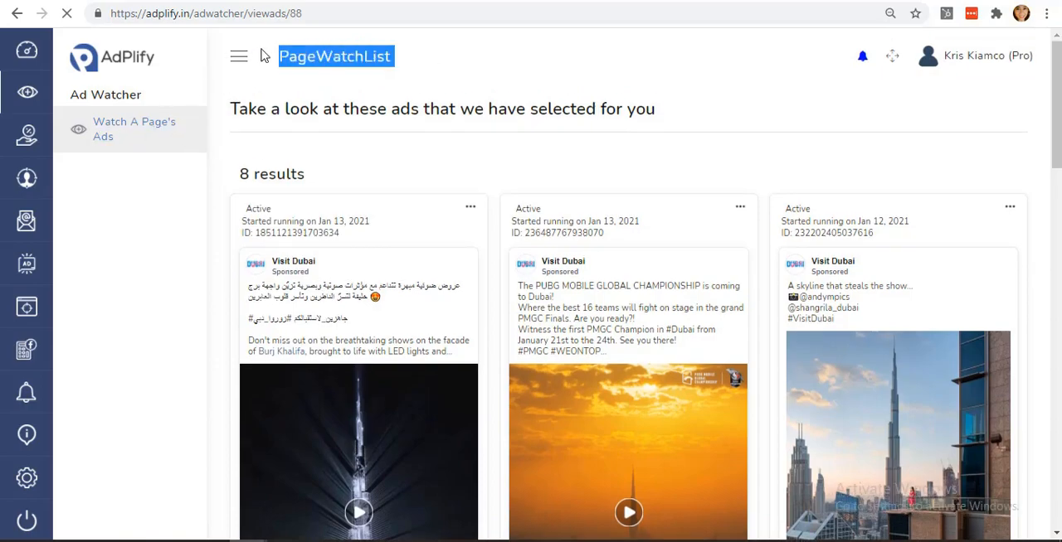
{"action": "scroll", "scroll_direction": "down", "scroll_amount": 3}
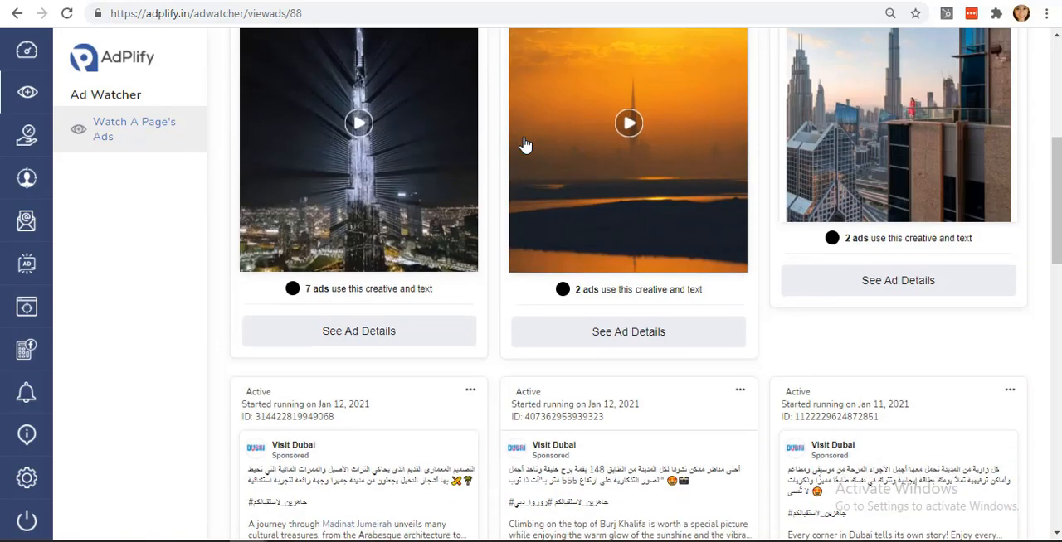
{"action": "scroll", "scroll_direction": "down", "scroll_amount": 3}
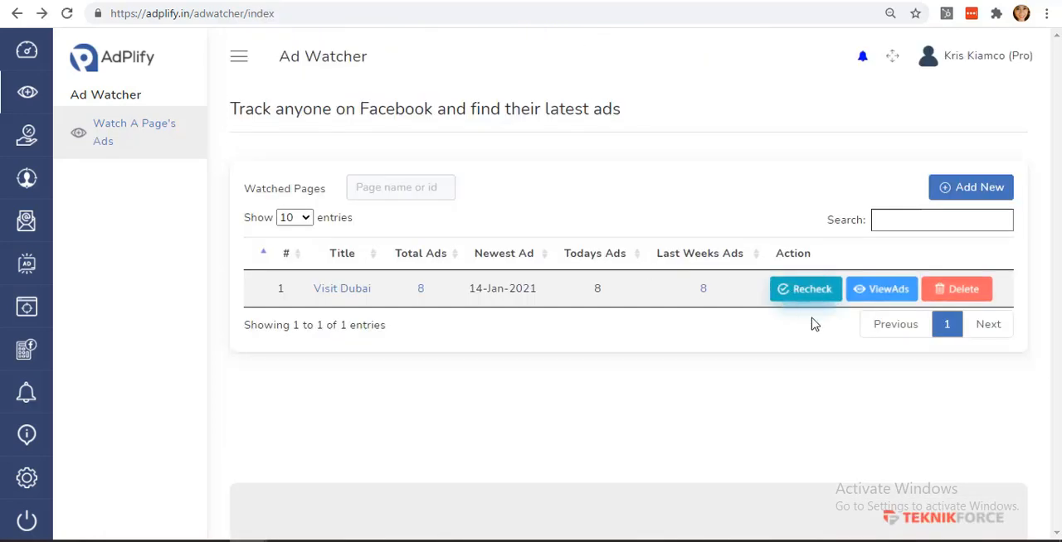
{"action": "mouse_move", "coordinate": [804, 288]}
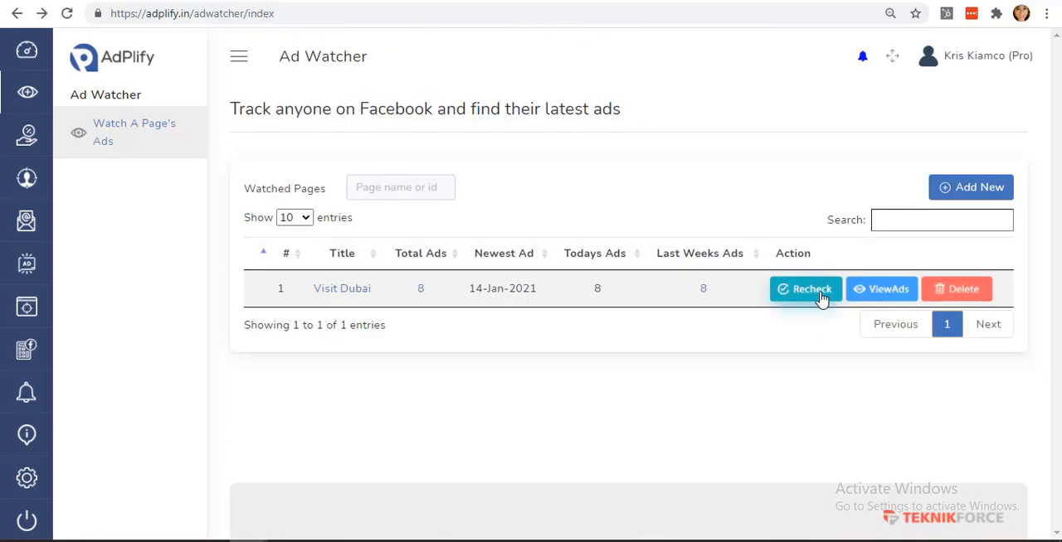
Step: Recheck the Visit Dubai page for new ads
{"action": "left_click", "coordinate": [805, 288]}
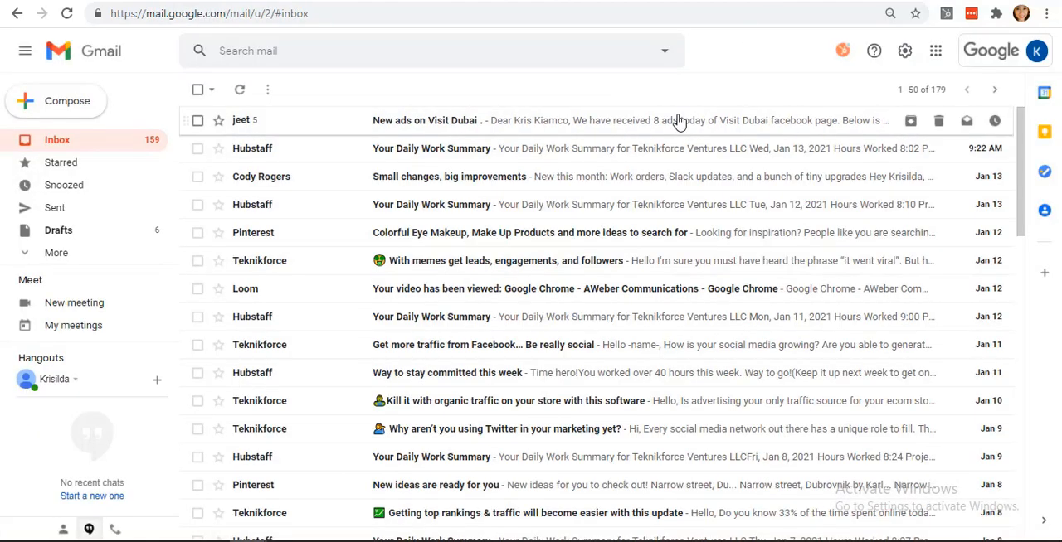
{"action": "mouse_move", "coordinate": [513, 125]}
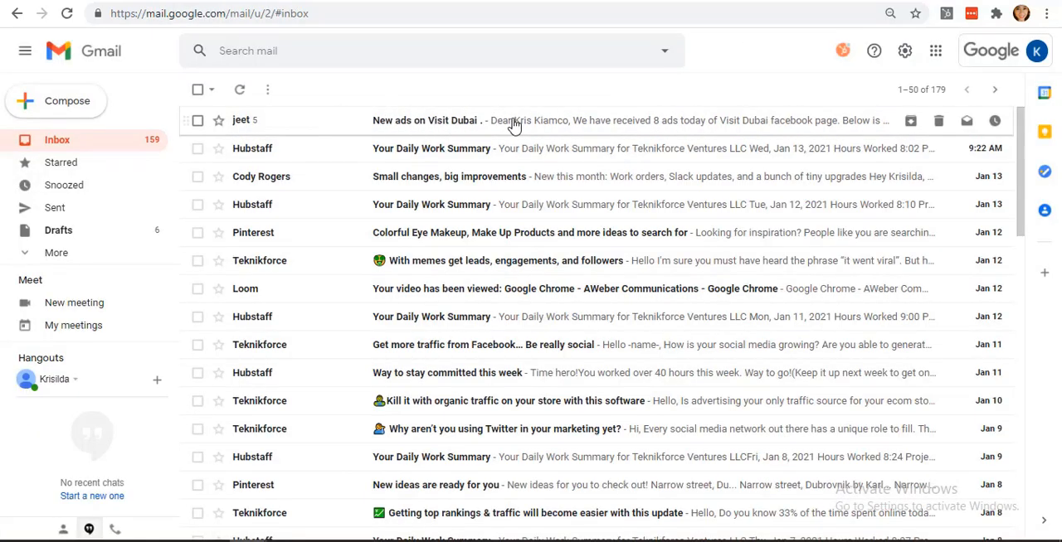
{"action": "mouse_move", "coordinate": [589, 124]}
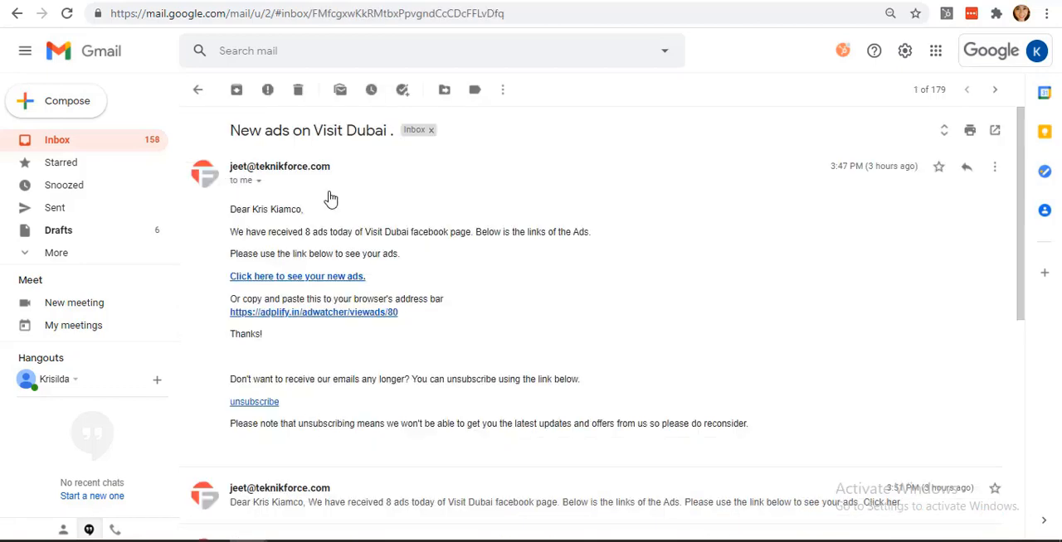
{"action": "mouse_move", "coordinate": [349, 286]}
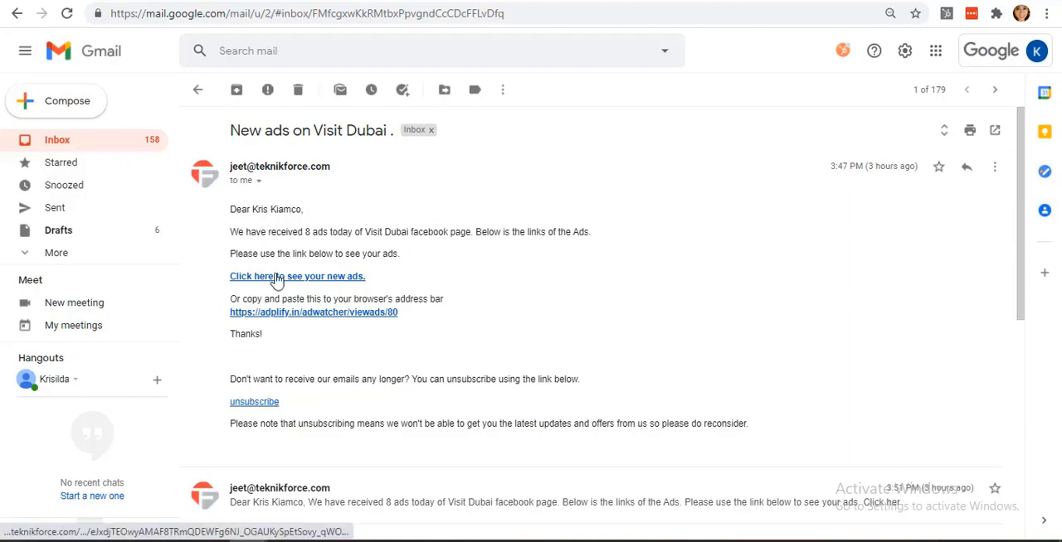
Step: Follow the email's 'see your new ads' link and scroll through the Visit Dubai ads
{"action": "left_click", "coordinate": [297, 276]}
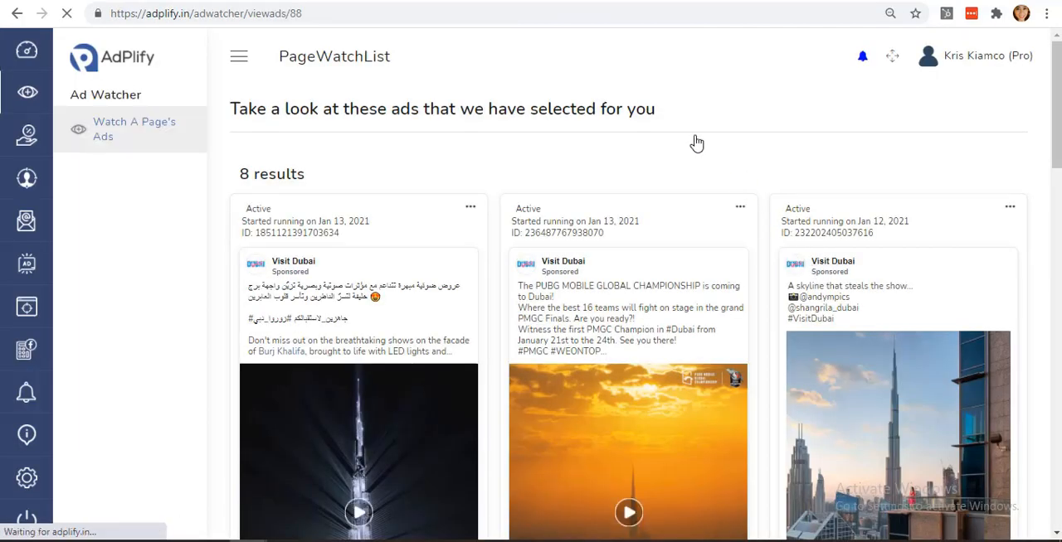
{"action": "scroll", "scroll_direction": "down", "scroll_amount": 3}
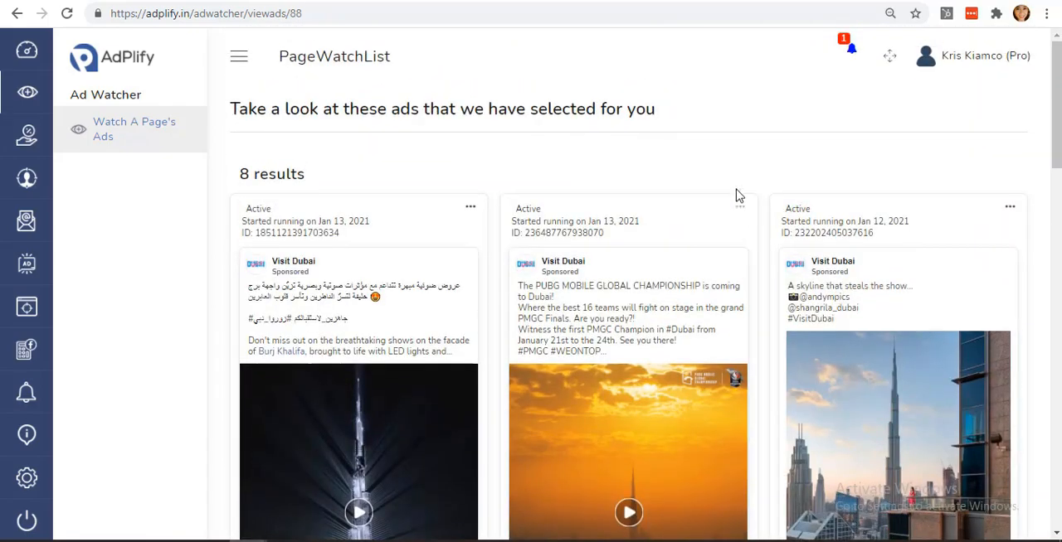
{"action": "mouse_move", "coordinate": [811, 58]}
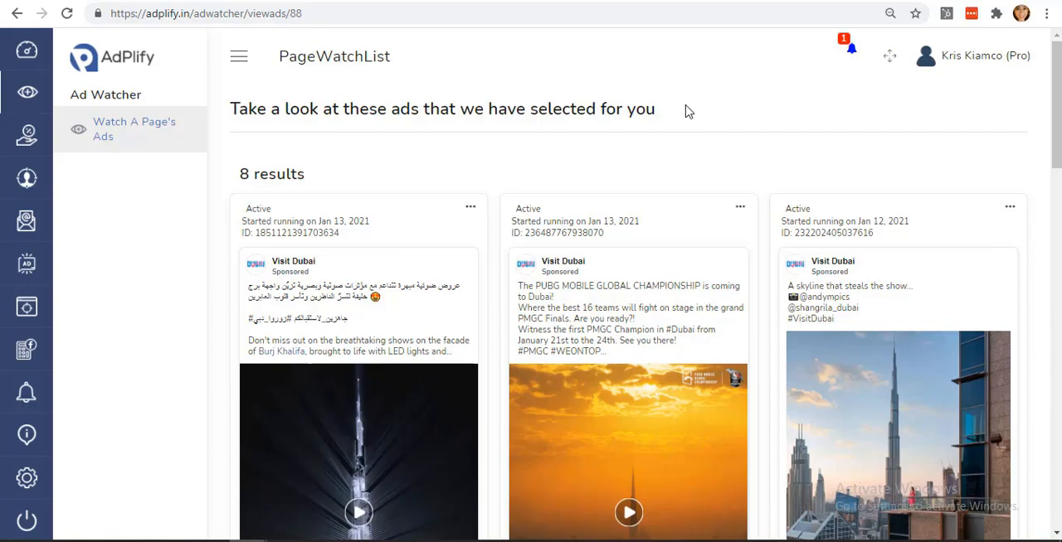
{"action": "scroll", "scroll_direction": "down", "scroll_amount": 3}
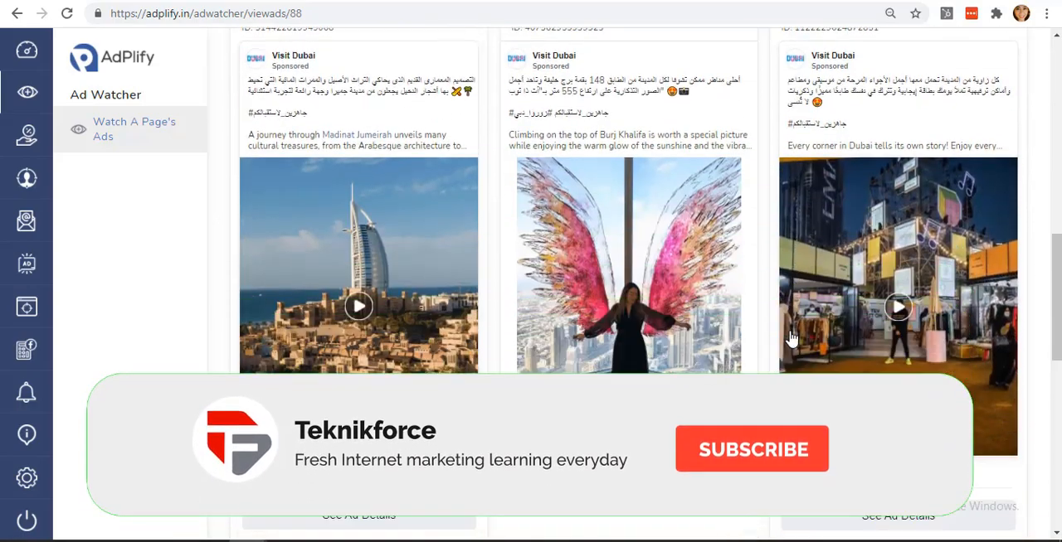